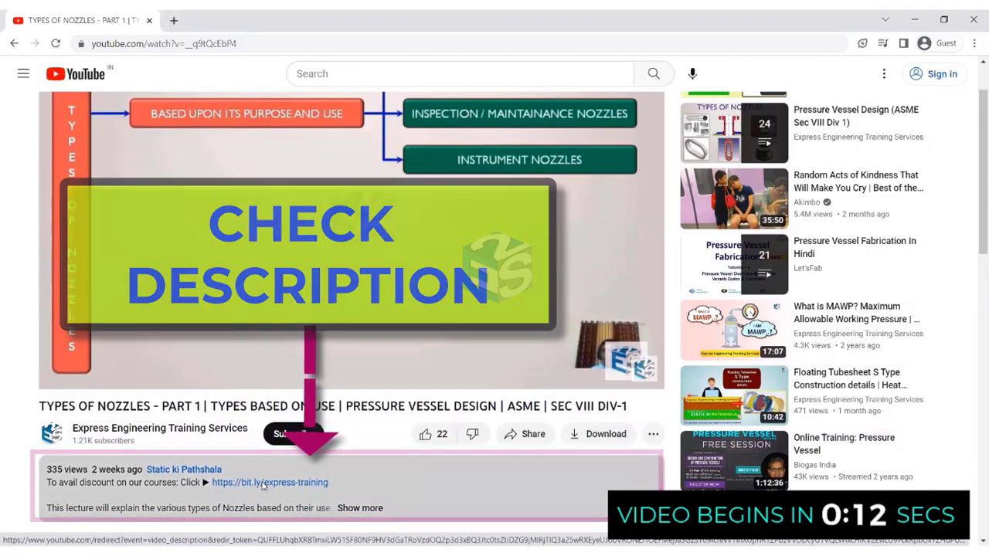
- Open the Express Engineering course-discount bit.ly link from the video description in a new tab
{"action": "left_click", "coordinate": [270, 482]}
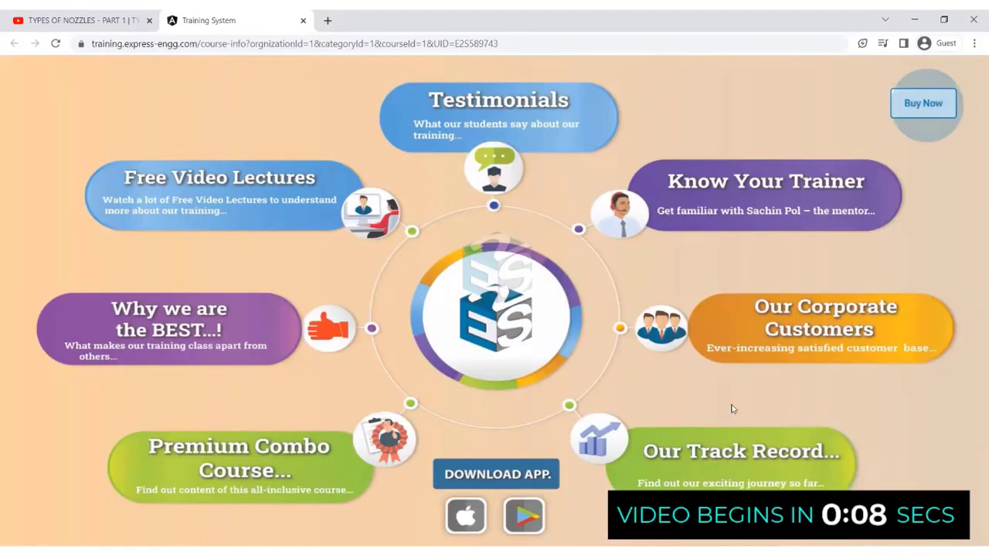
{"action": "left_click", "coordinate": [240, 458]}
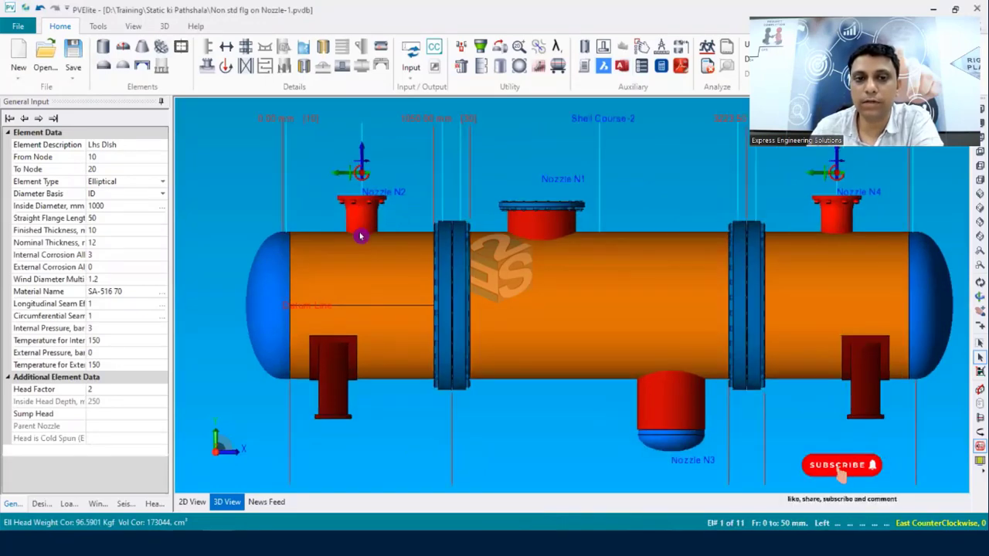
{"action": "mouse_move", "coordinate": [250, 332]}
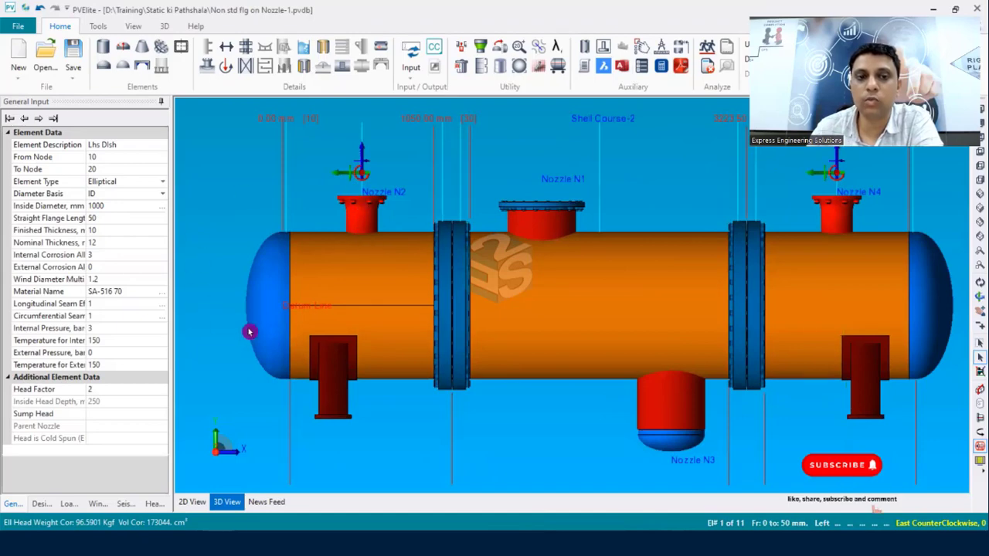
{"action": "mouse_move", "coordinate": [361, 190]}
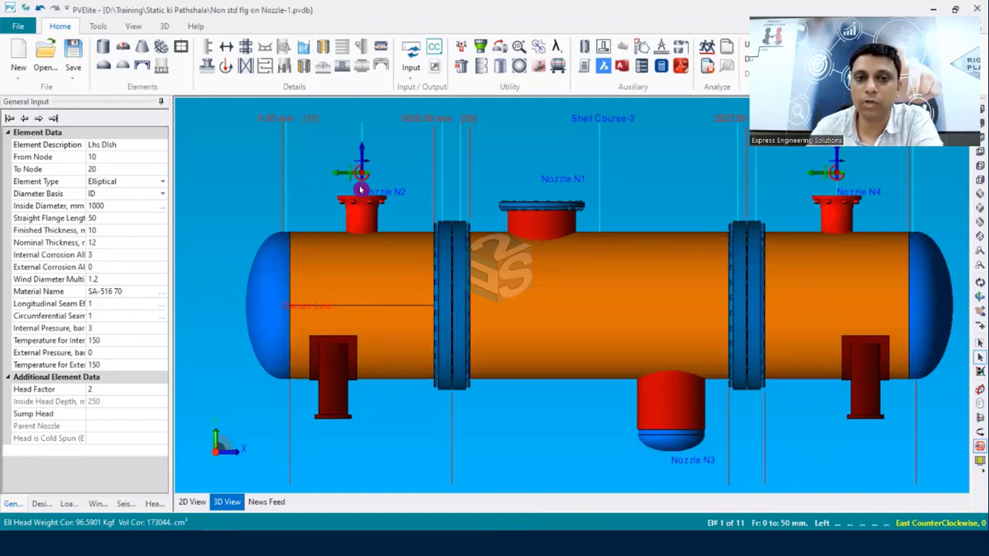
- Select the Lhs Dish left elliptical head in the 3D view for editing
{"action": "left_click", "coordinate": [269, 280]}
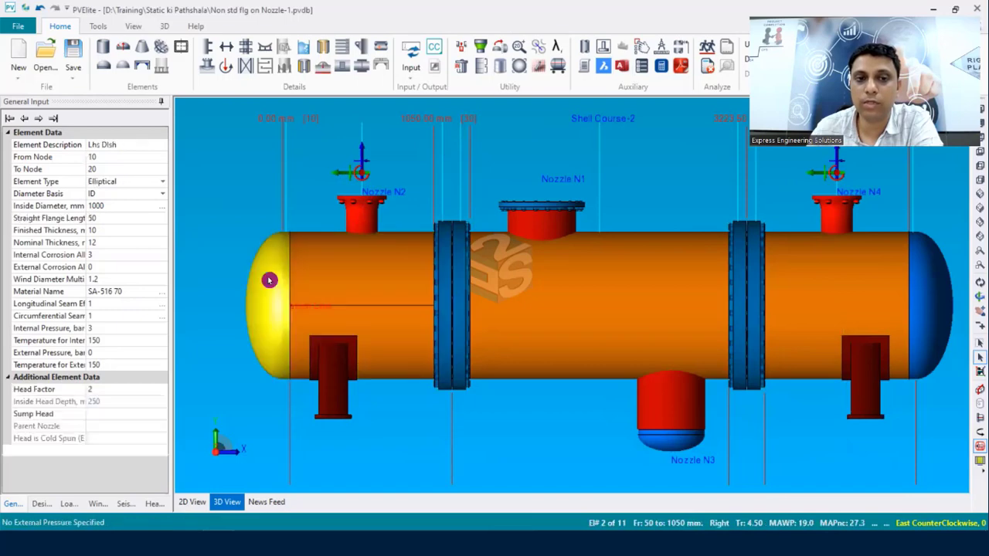
{"action": "left_click", "coordinate": [272, 276]}
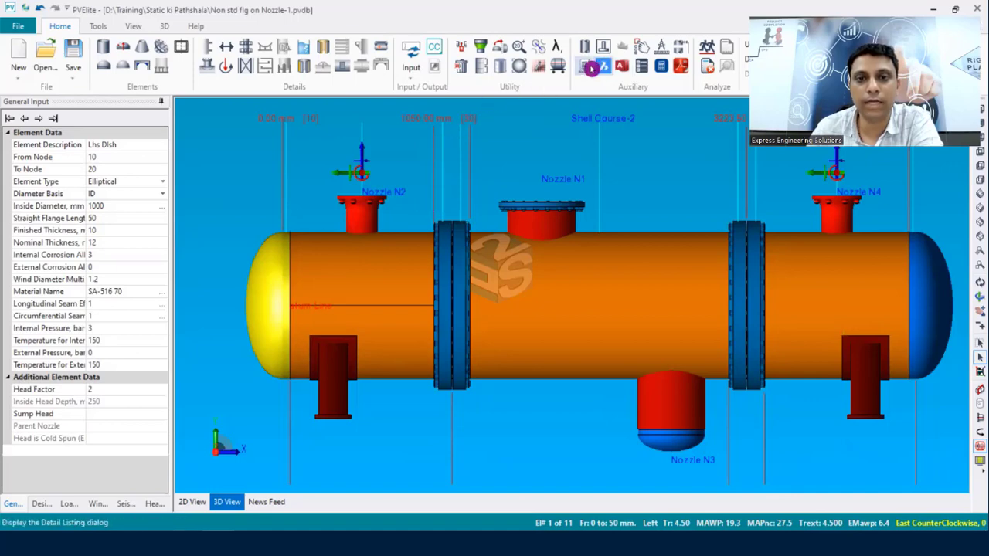
- Open the Detail Listing to view nozzles N1–N4 with their nodes, offsets and angles
{"action": "left_click", "coordinate": [592, 69]}
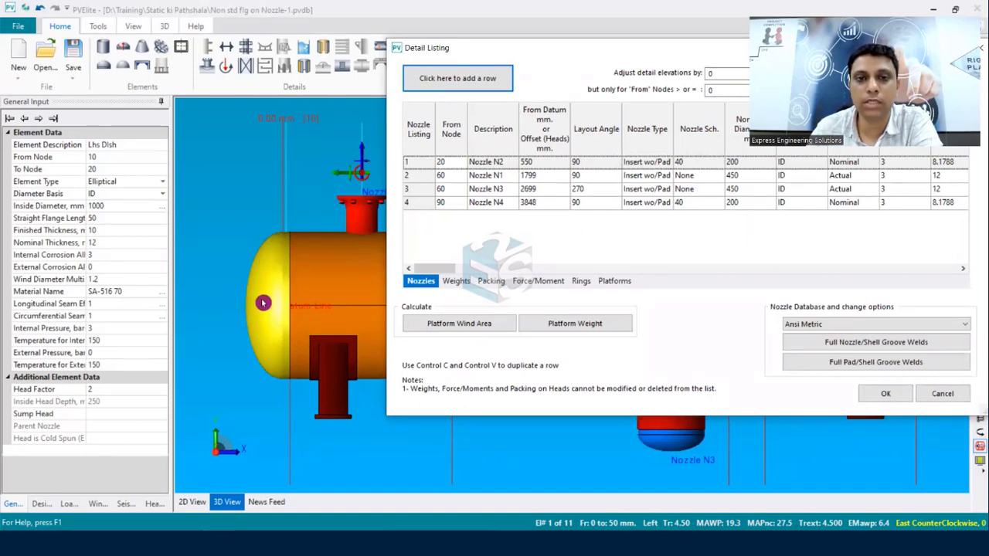
{"action": "mouse_move", "coordinate": [383, 155]}
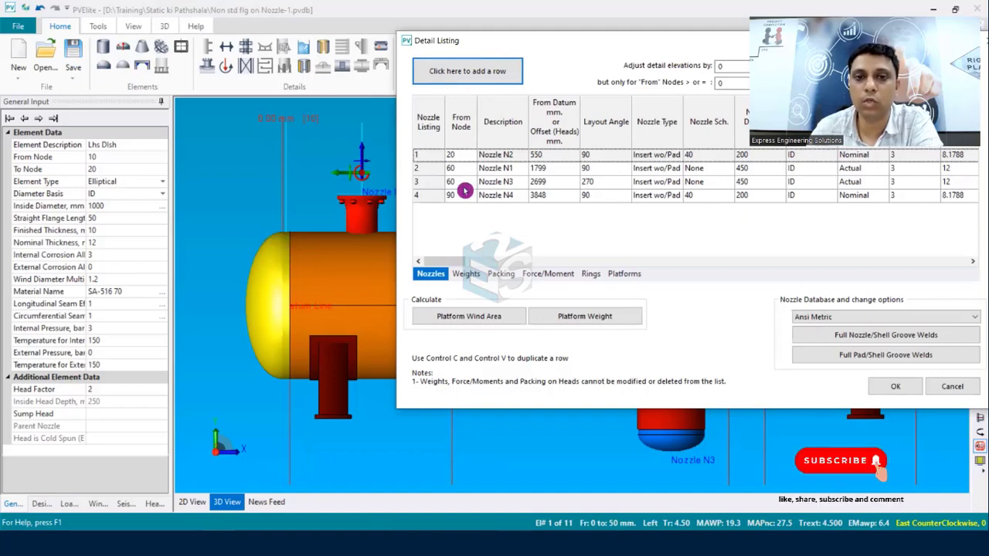
{"action": "mouse_move", "coordinate": [316, 248]}
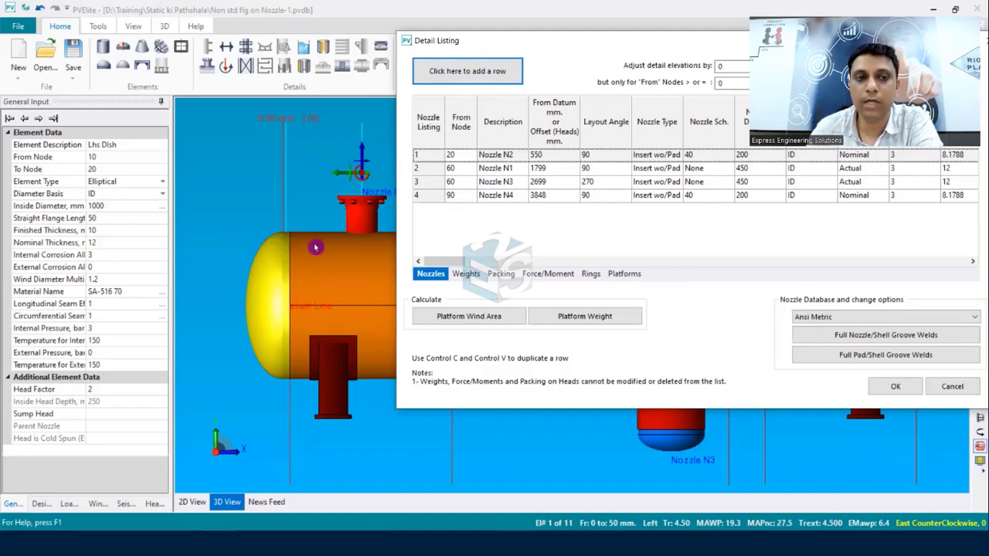
{"action": "mouse_move", "coordinate": [70, 151]}
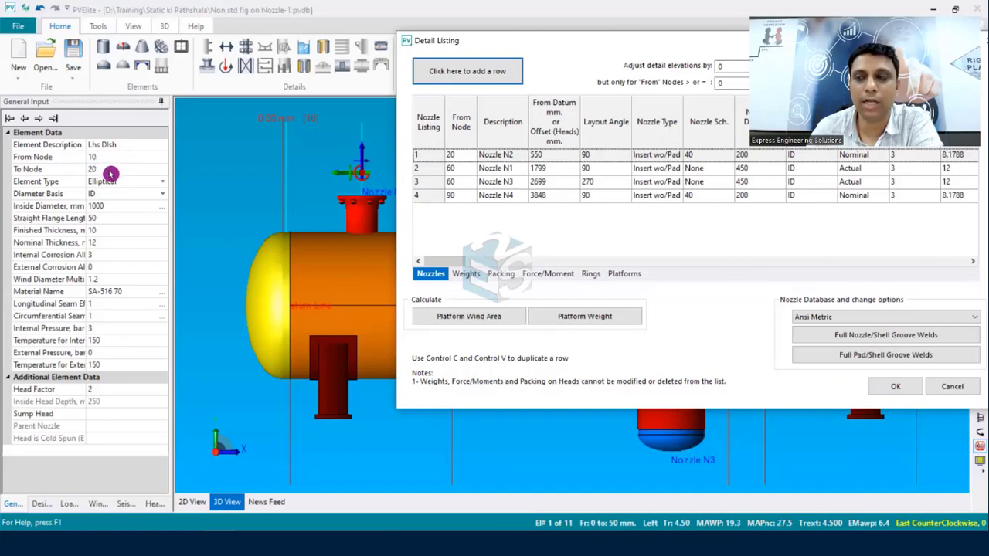
{"action": "mouse_move", "coordinate": [346, 266]}
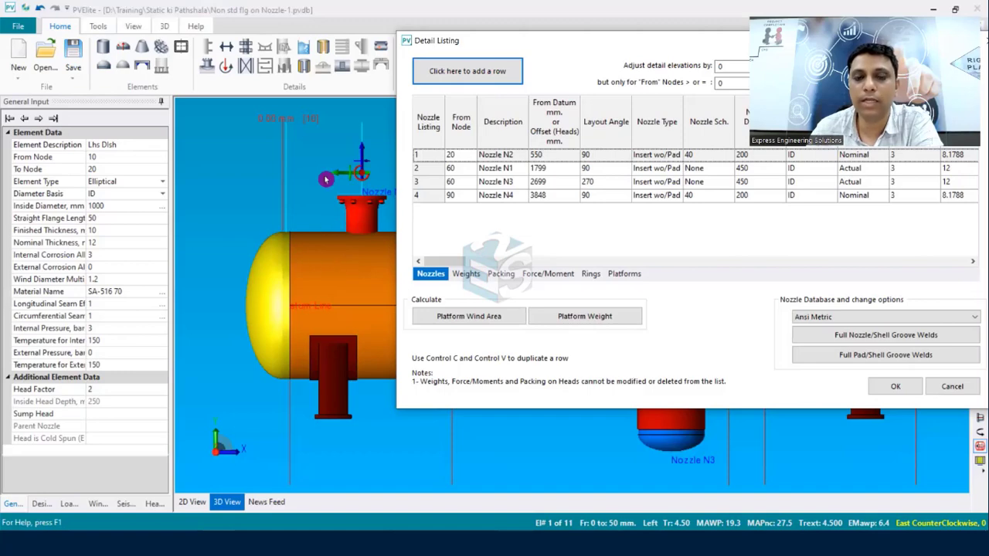
{"action": "mouse_move", "coordinate": [410, 258]}
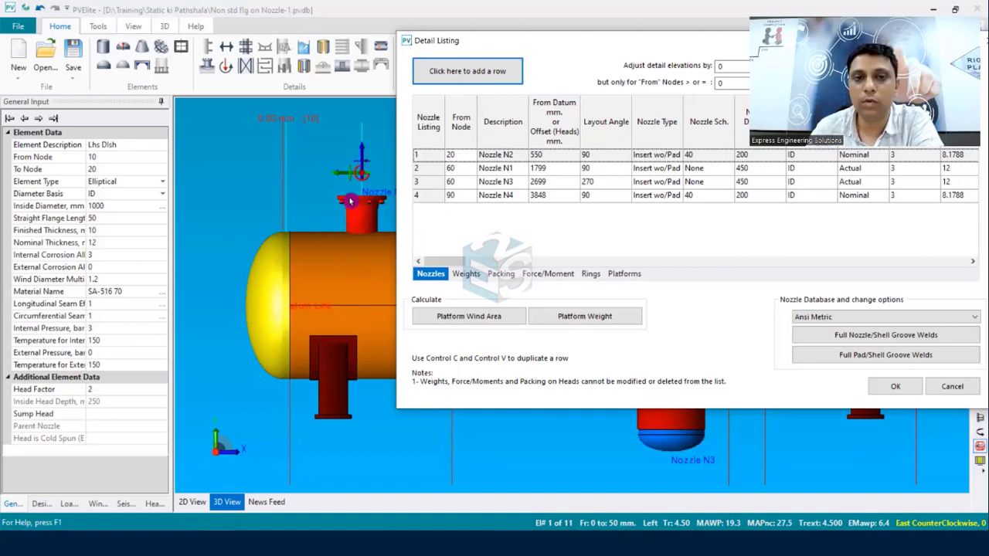
{"action": "mouse_move", "coordinate": [287, 224]}
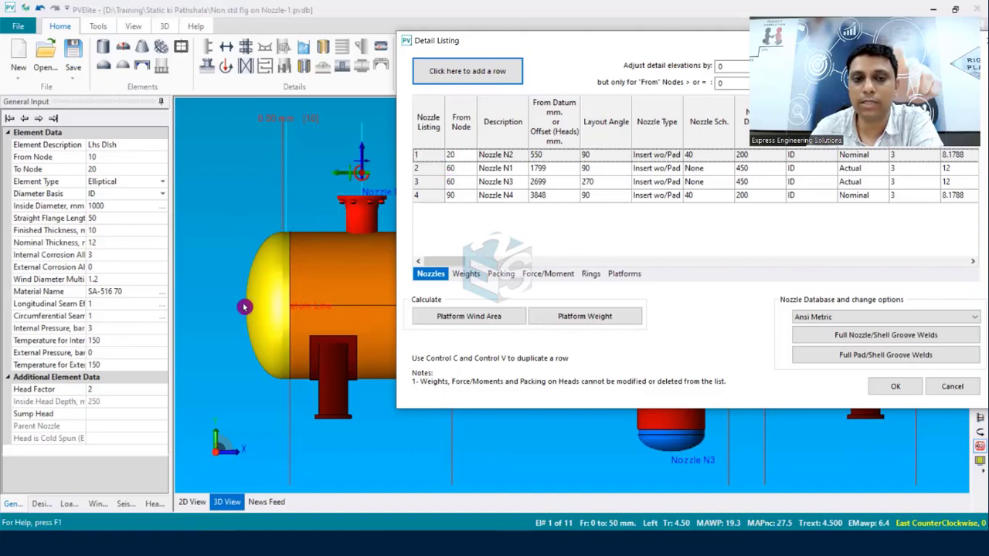
- Set nozzle N2's From Node to 10 and scroll to the Nozzle in Head column
{"action": "left_click", "coordinate": [451, 154]}
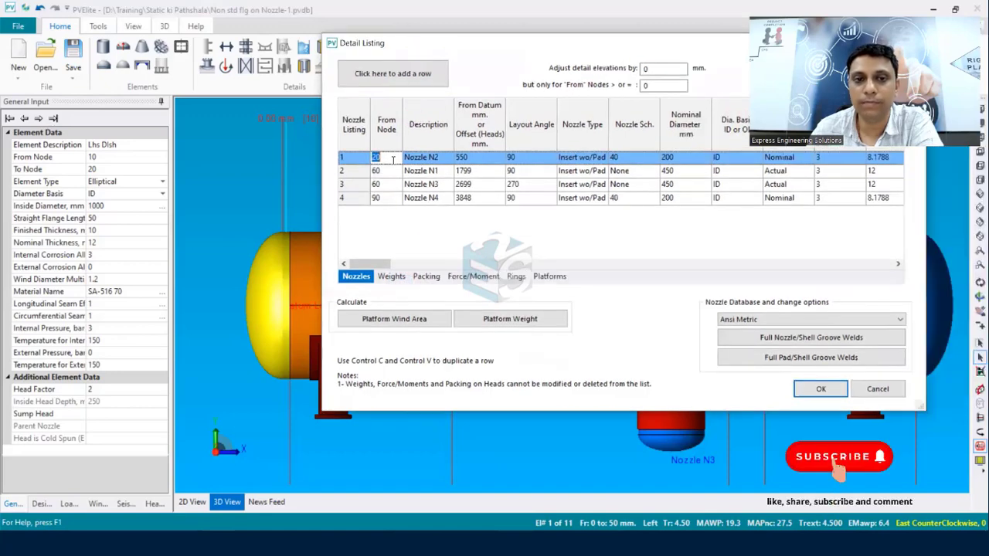
{"action": "type", "text": "1"}
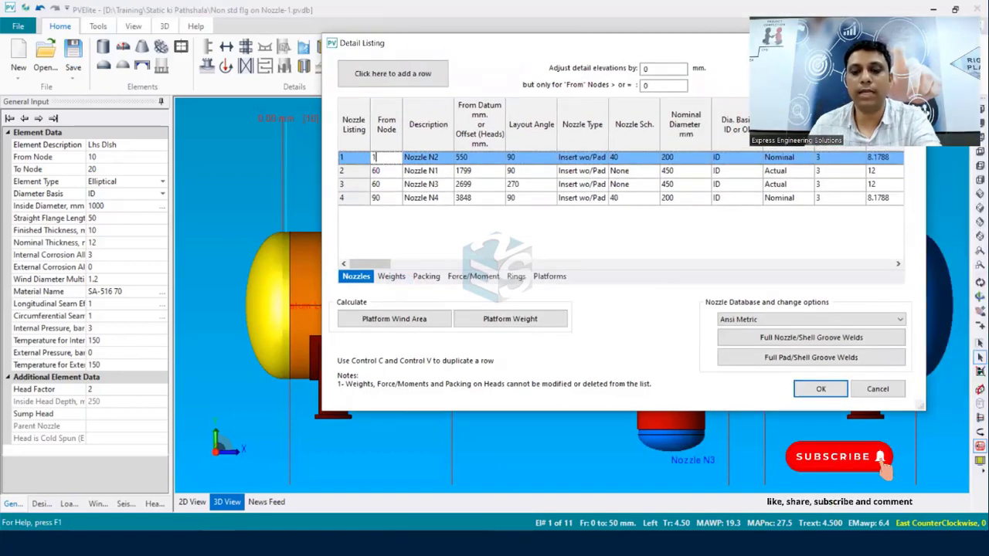
{"action": "type", "text": "0"}
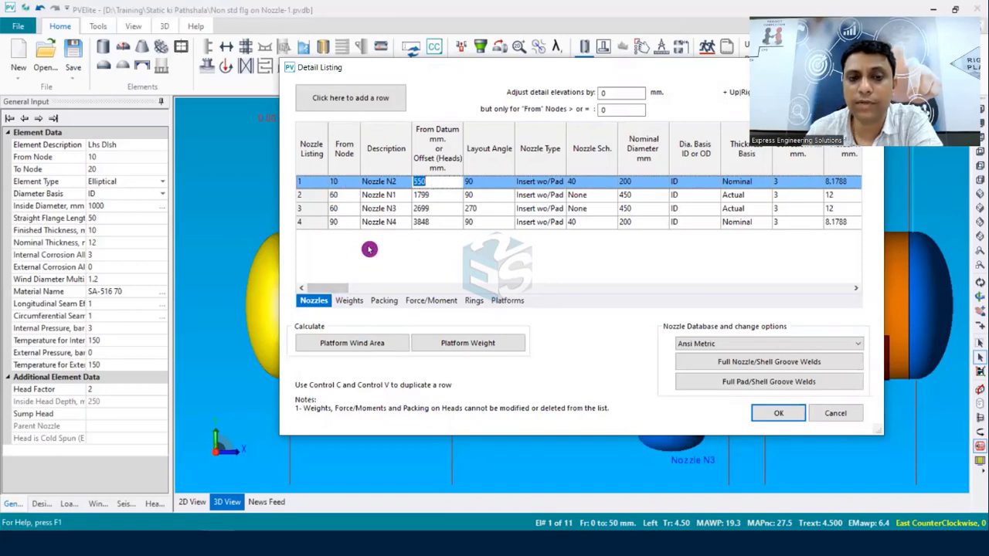
{"action": "mouse_move", "coordinate": [381, 191]}
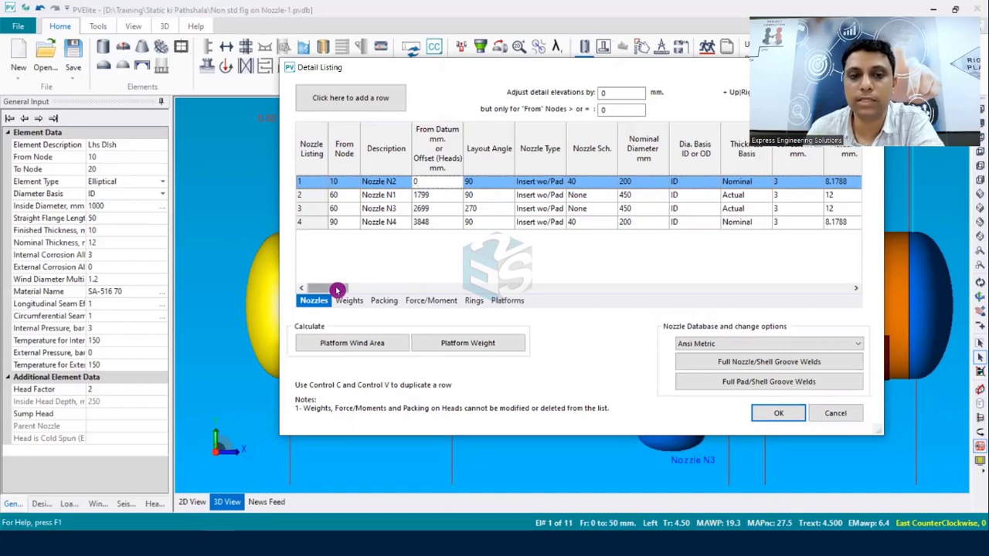
{"action": "left_click_drag", "start_coordinate": [336, 289], "coordinate": [394, 288]}
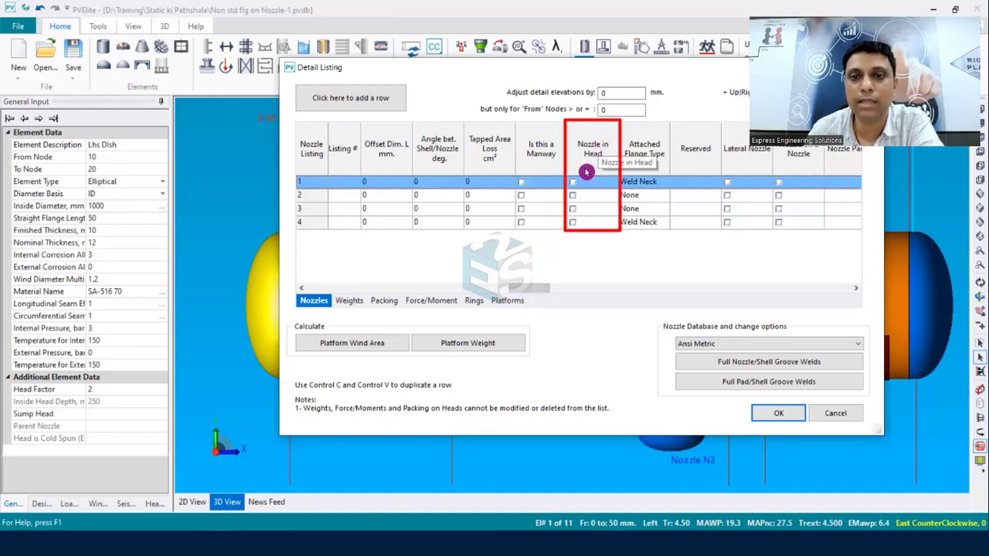
- Mark nozzle N2 as Nozzle in Head and accept the Detail Listing
{"action": "left_click", "coordinate": [572, 182]}
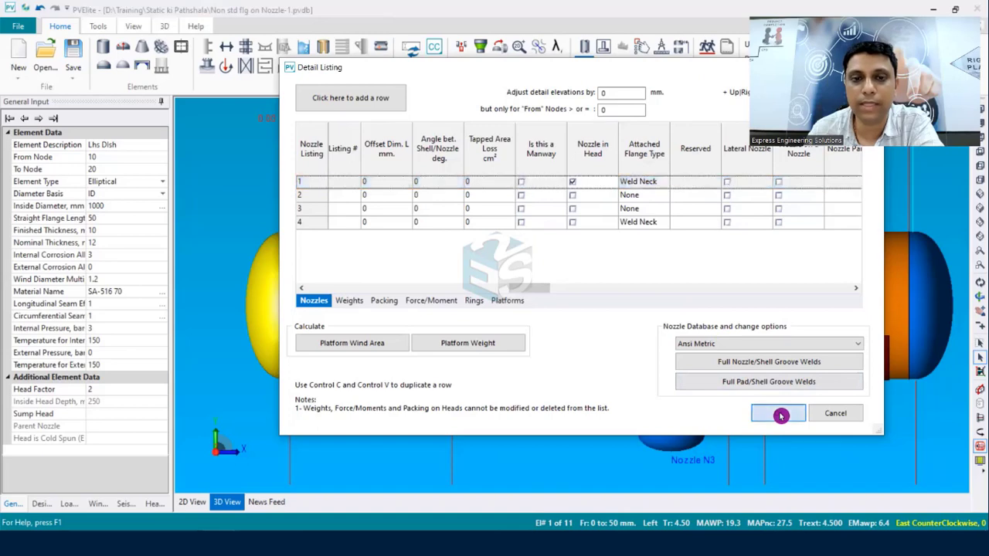
{"action": "left_click", "coordinate": [777, 413]}
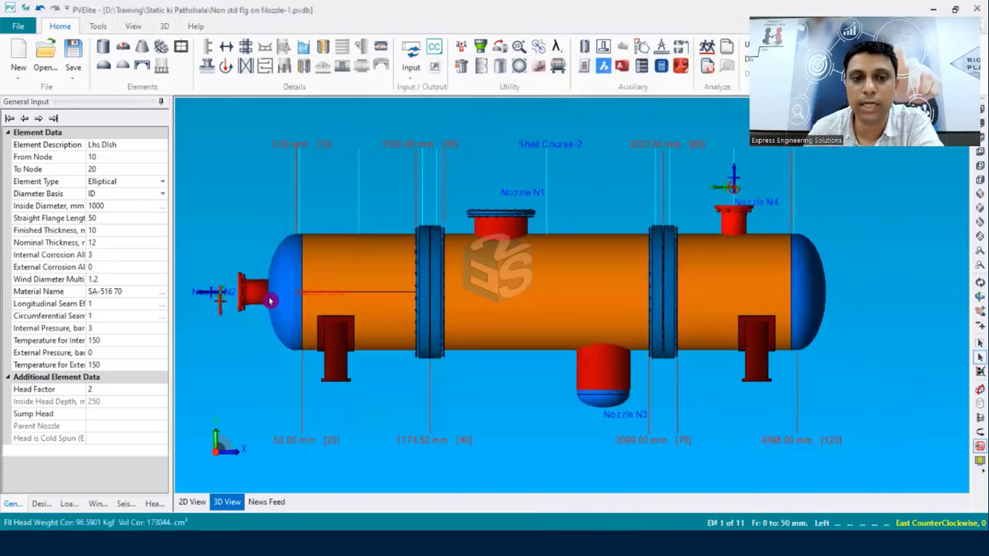
{"action": "mouse_move", "coordinate": [310, 301]}
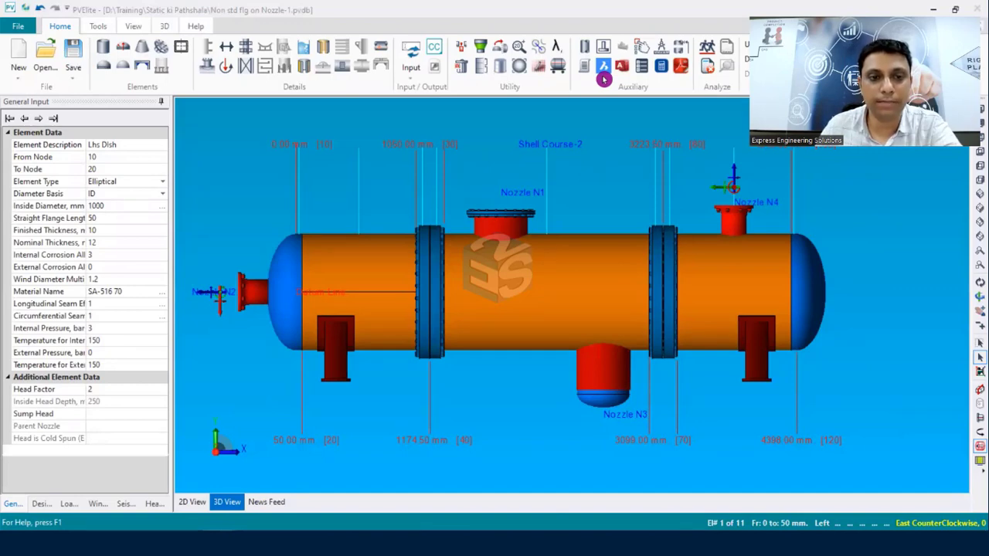
{"action": "mouse_move", "coordinate": [372, 240]}
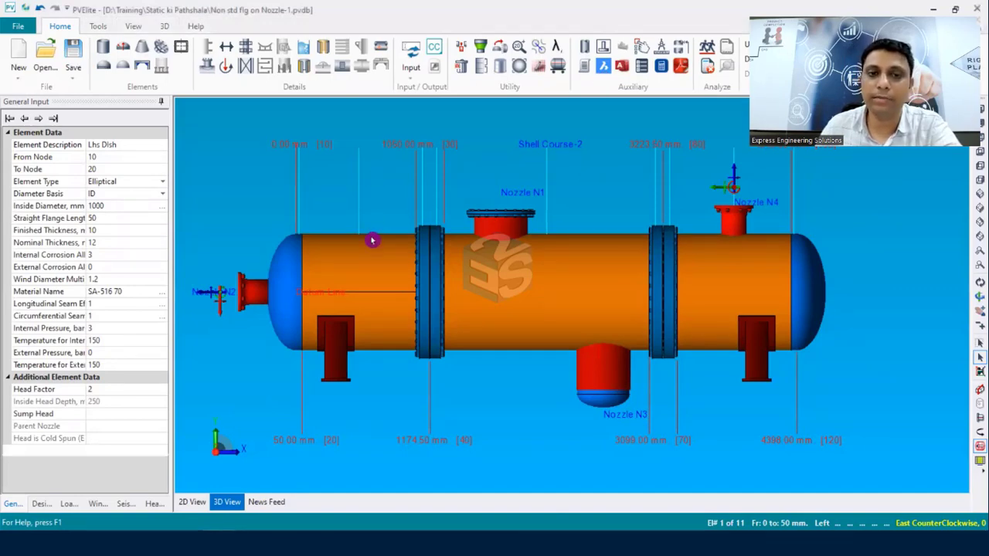
{"action": "mouse_move", "coordinate": [538, 238]}
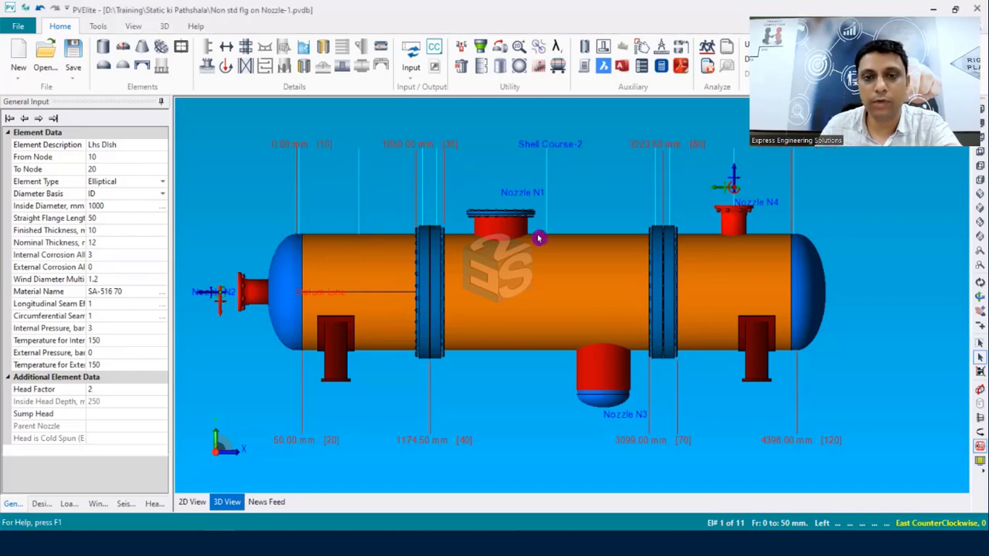
{"action": "mouse_move", "coordinate": [279, 297]}
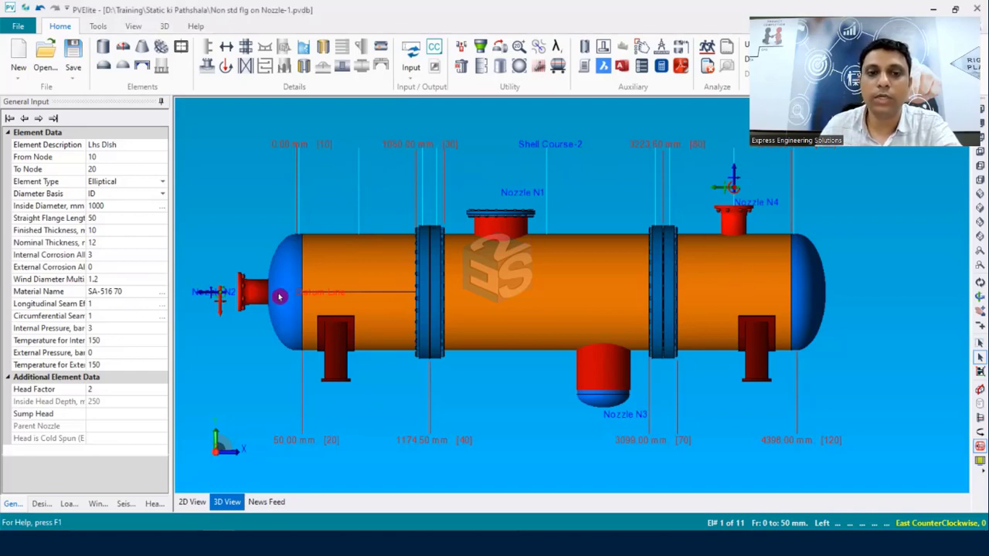
- Select the right-hand Main Shell Cap head (nodes 100–120) as the active element
{"action": "left_click", "coordinate": [283, 295]}
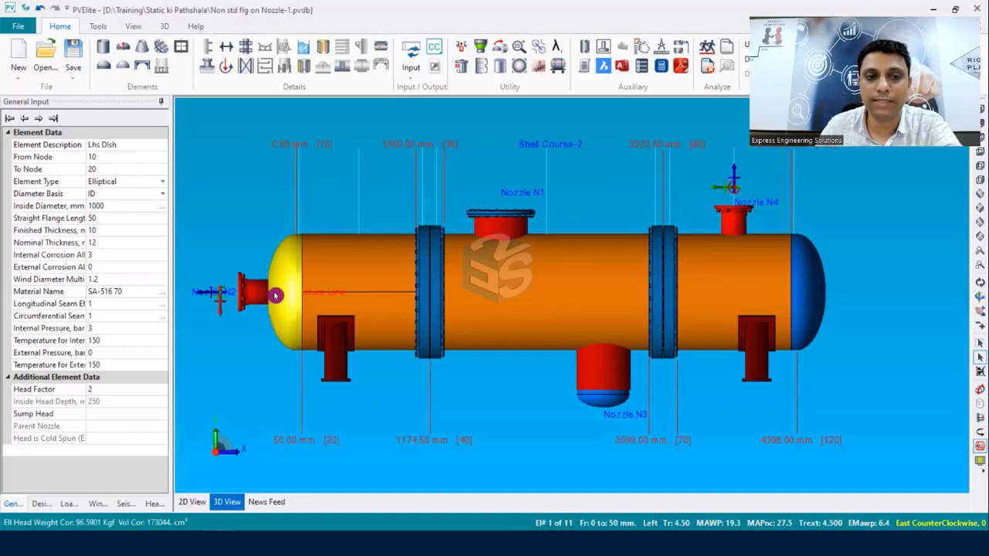
{"action": "left_click", "coordinate": [792, 287]}
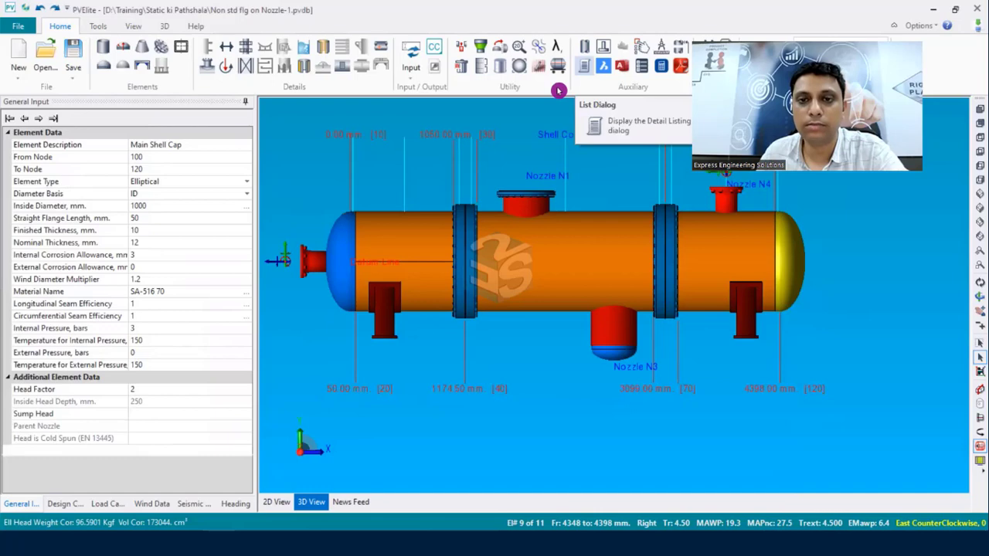
{"action": "mouse_move", "coordinate": [591, 146]}
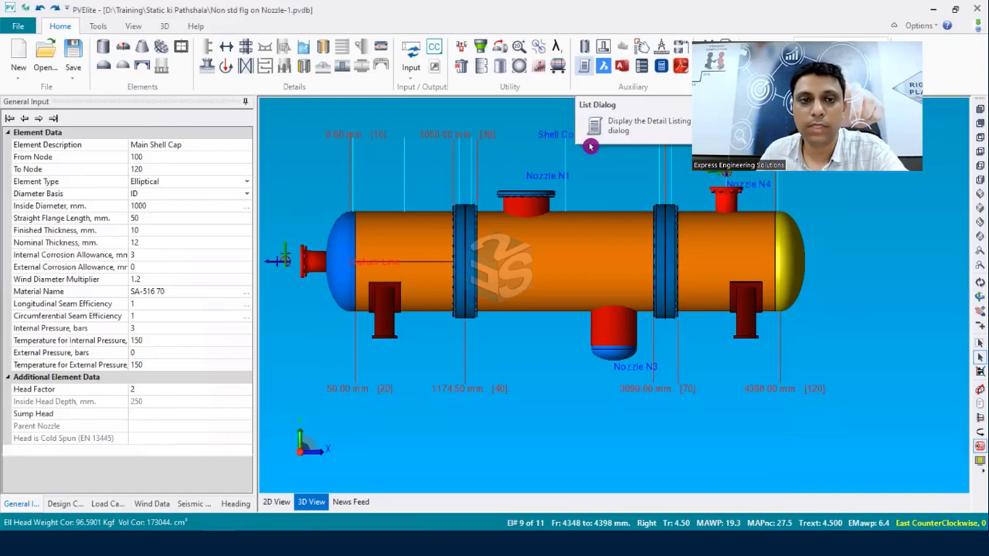
- Reopen the Detail Listing and place nozzle N2 on node 100 at zero offset
{"action": "left_click", "coordinate": [595, 125]}
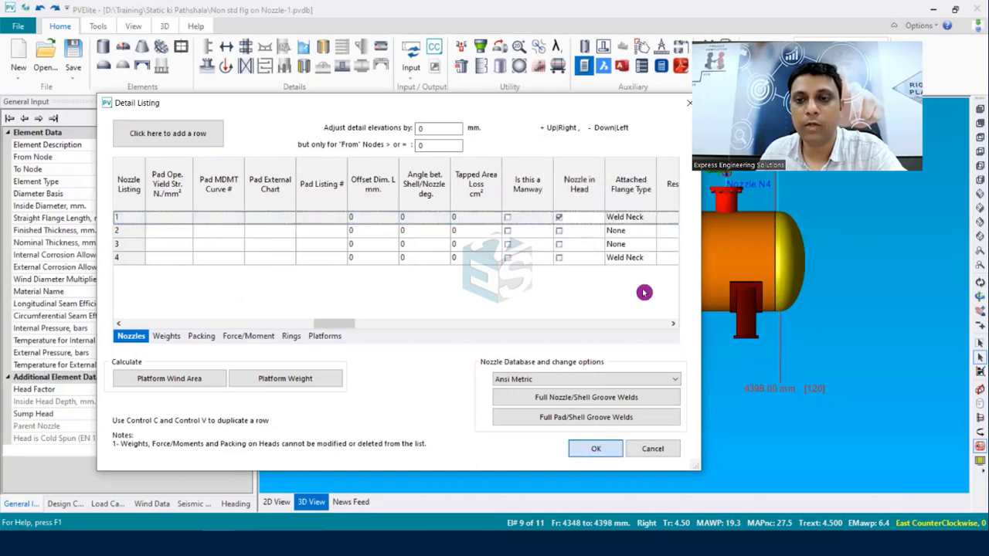
{"action": "left_click", "coordinate": [595, 448]}
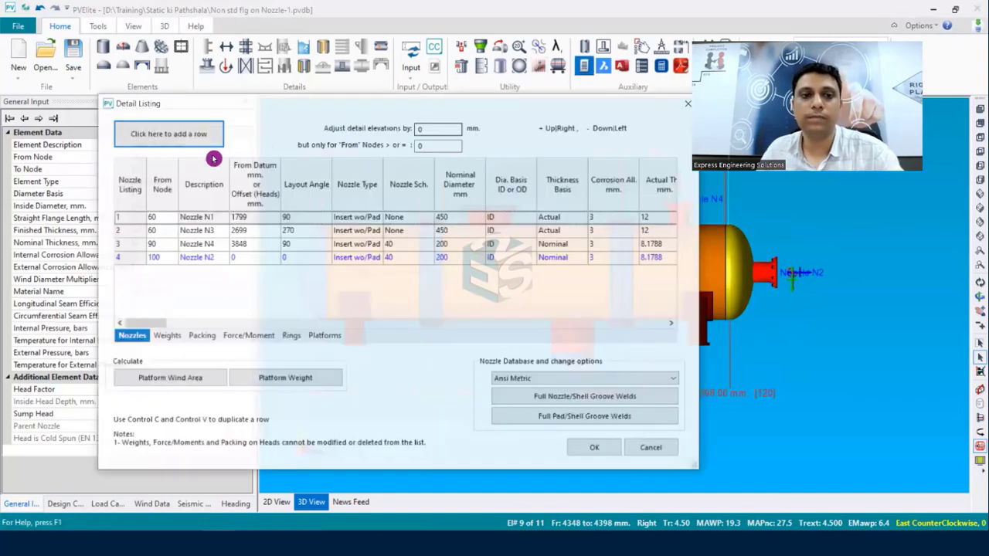
- Add nozzle N5 by duplicating a head nozzle row onto the left head
{"action": "left_click", "coordinate": [168, 133]}
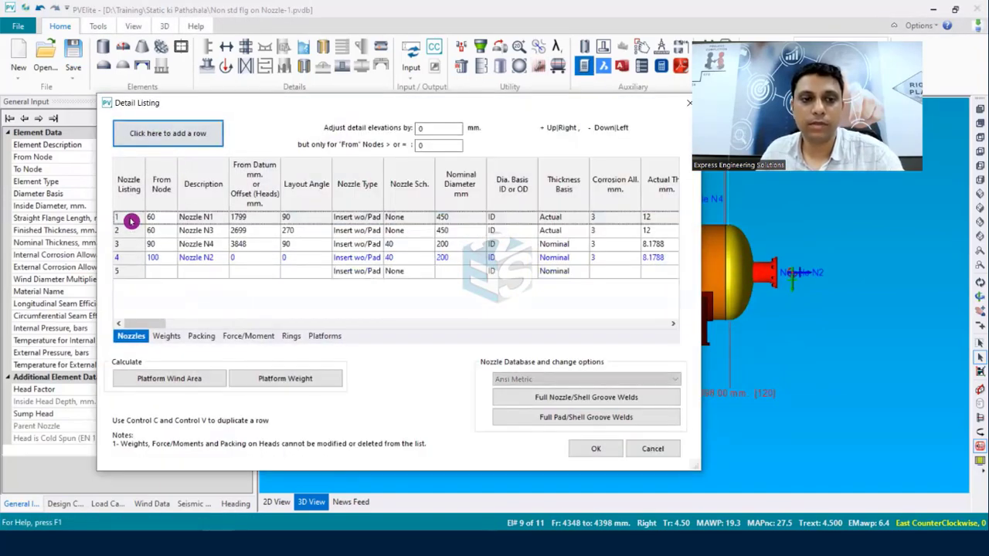
{"action": "left_click", "coordinate": [116, 258]}
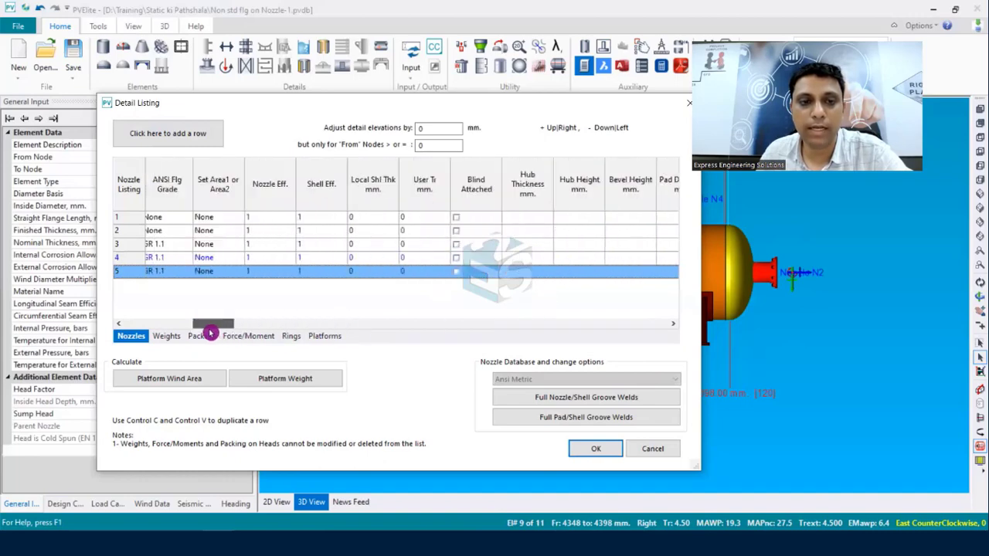
{"action": "left_click", "coordinate": [130, 336]}
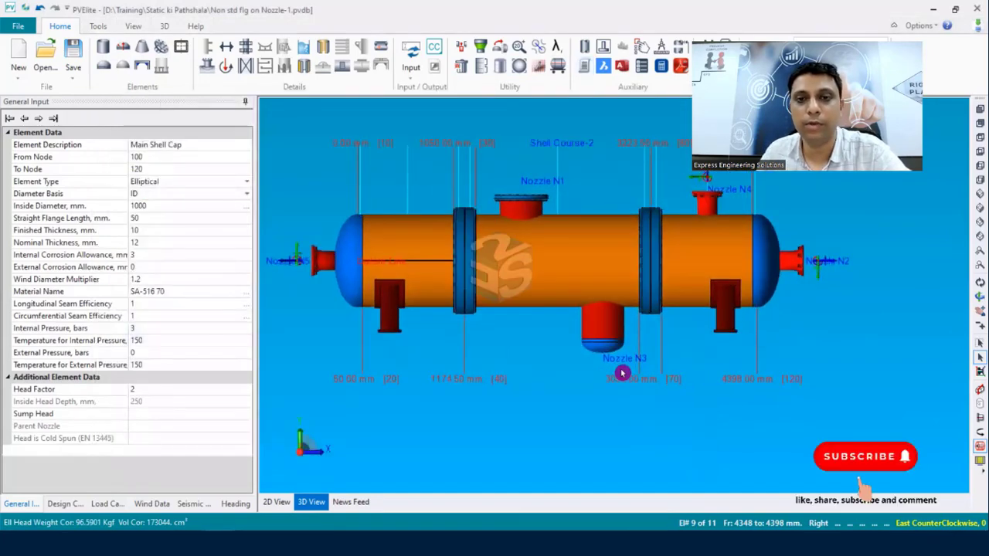
{"action": "mouse_move", "coordinate": [541, 259]}
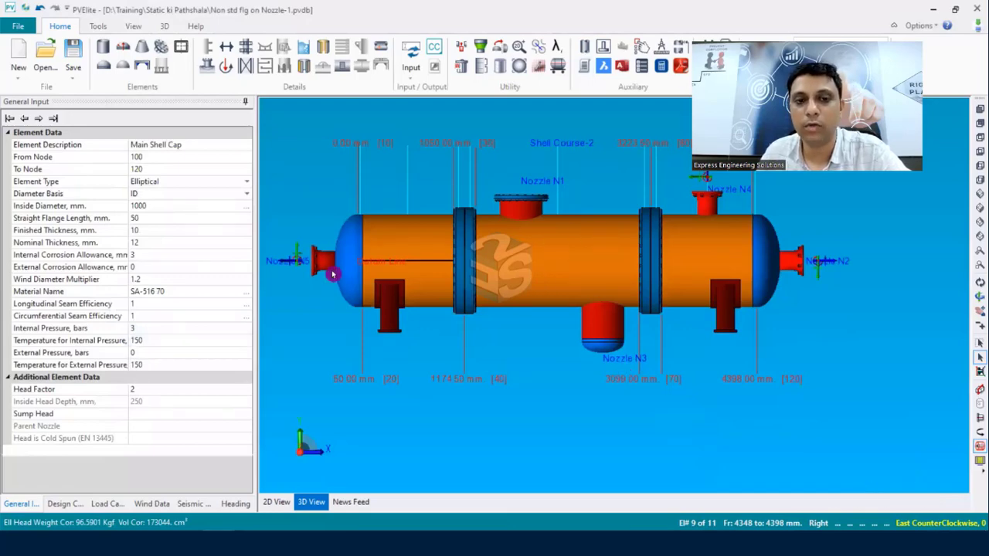
{"action": "mouse_move", "coordinate": [425, 240]}
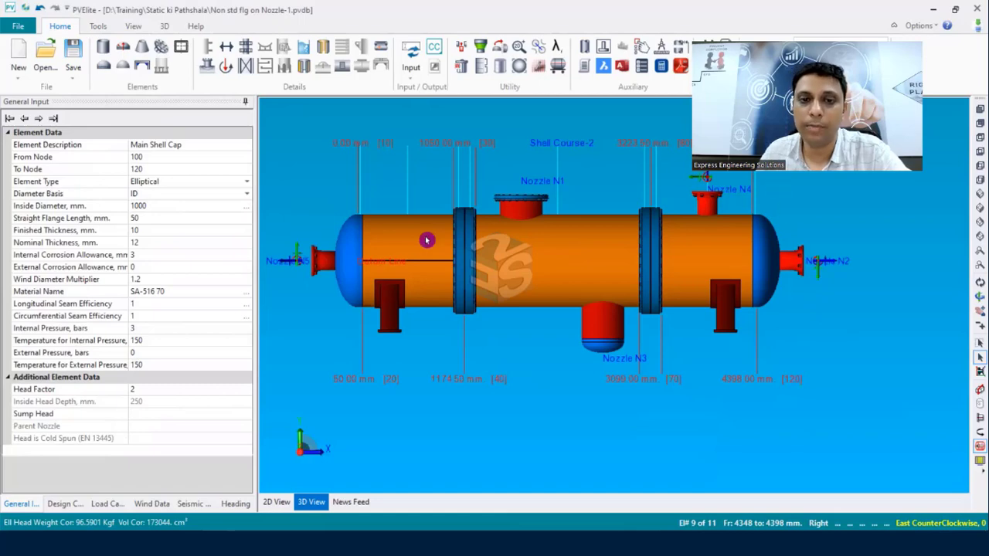